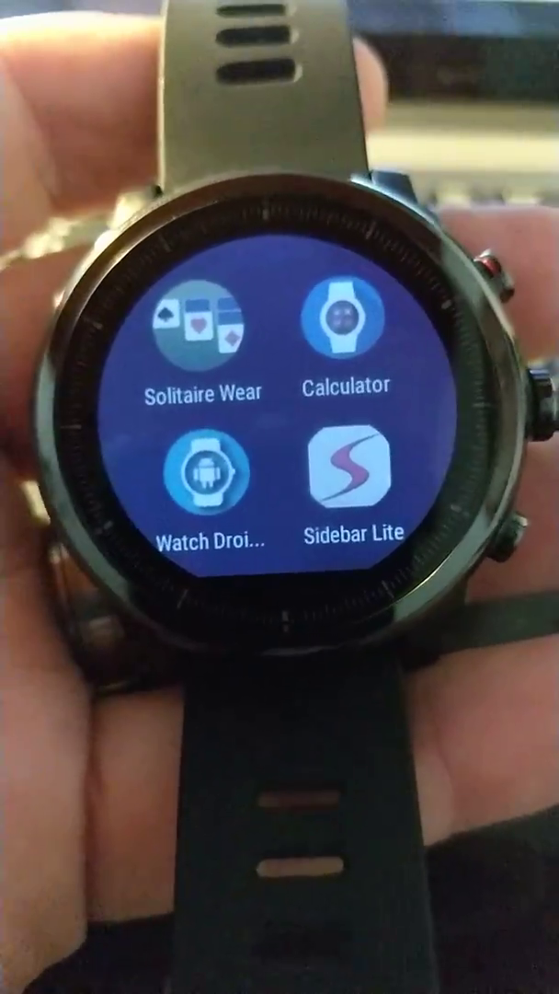
Launch Sidebar Lite from the grid and review its General Settings with Start on Boot checked.
scroll(down, 3)
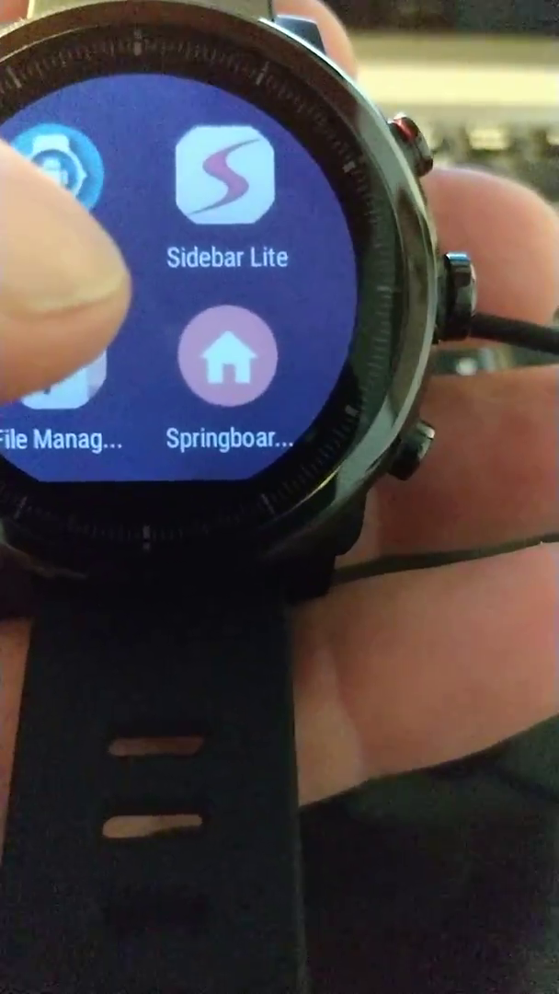
click(220, 203)
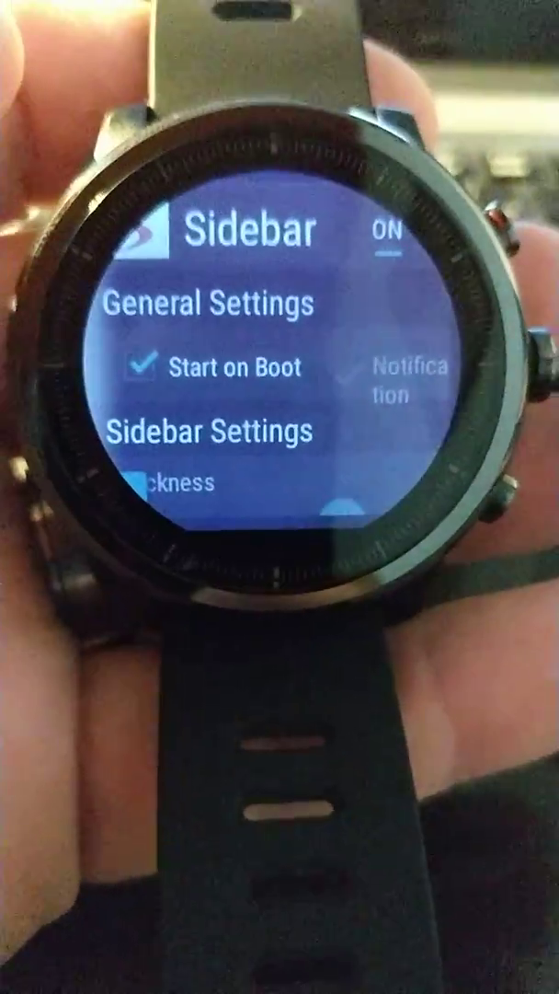
scroll(down, 3)
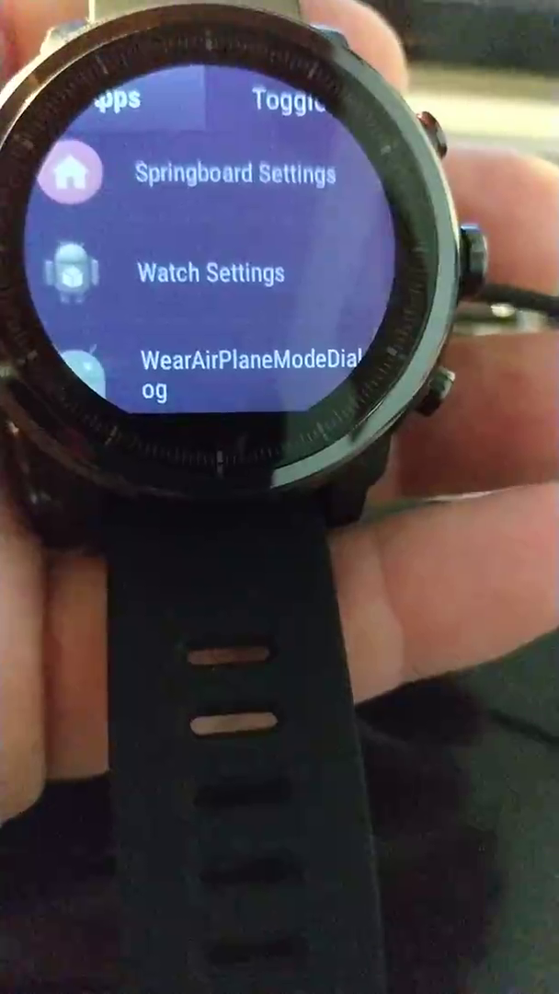
Scroll through the Sidebar Lite apps list before returning to the app grid.
scroll(down, 3)
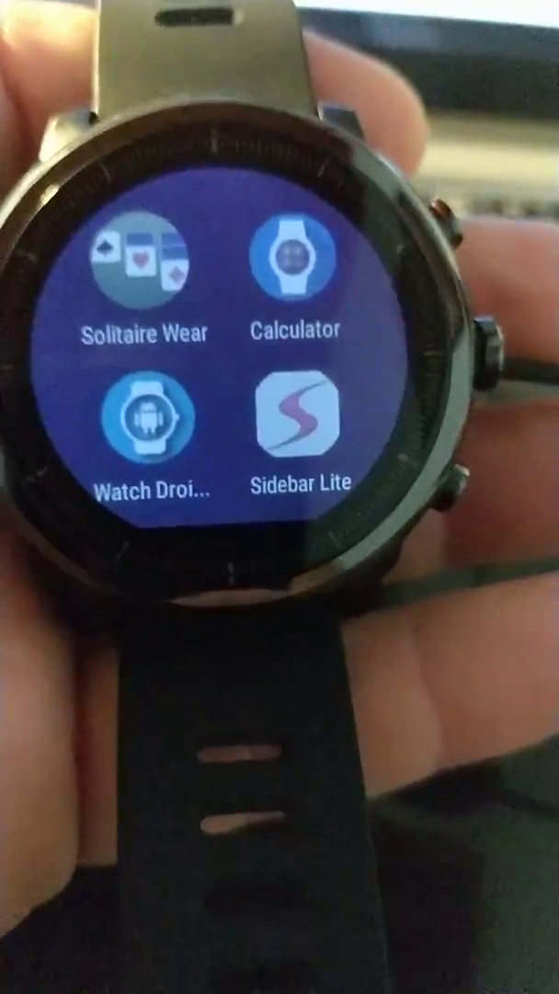
scroll(down, 3)
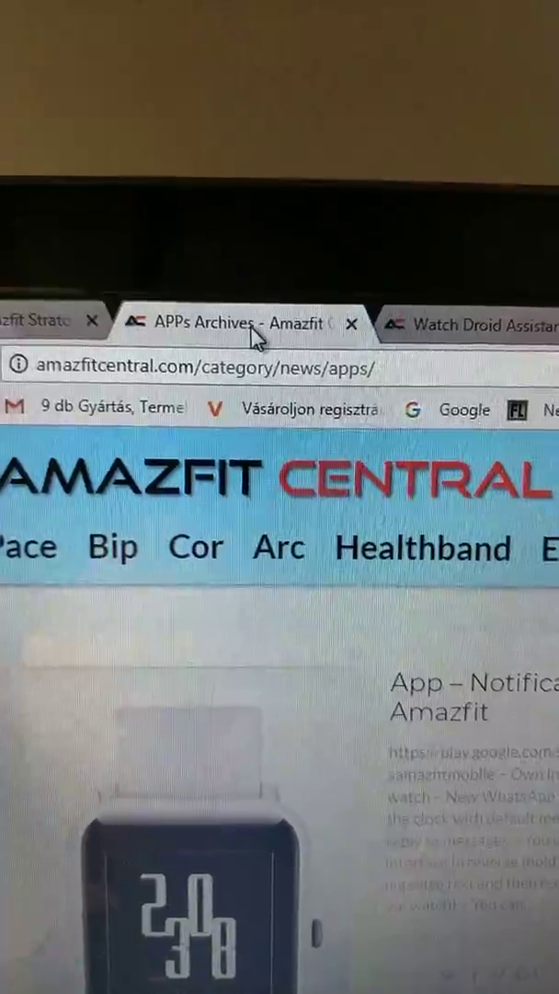
Go to the APPs Archives listing and locate the Watch Droid Assistant 6.0 post.
click(464, 324)
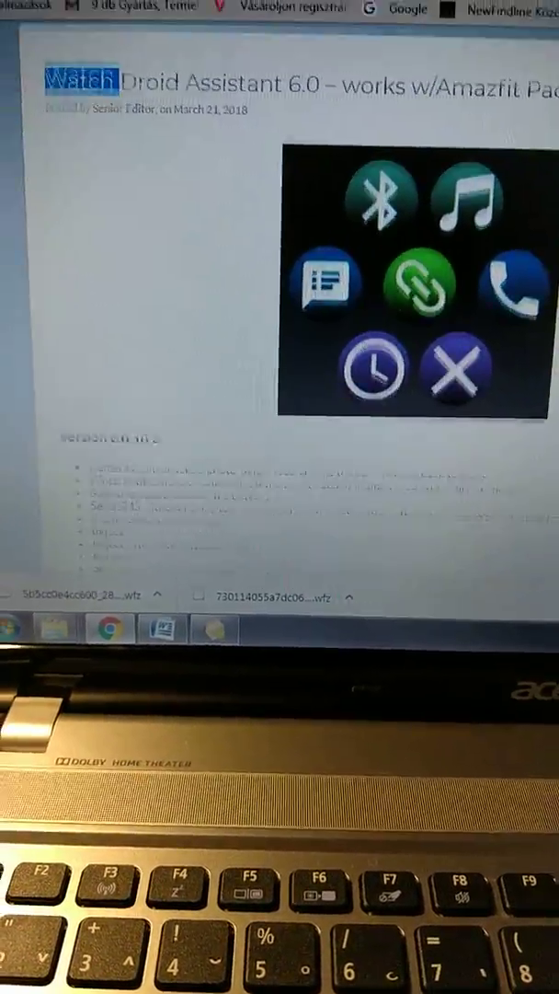
scroll(down, 3)
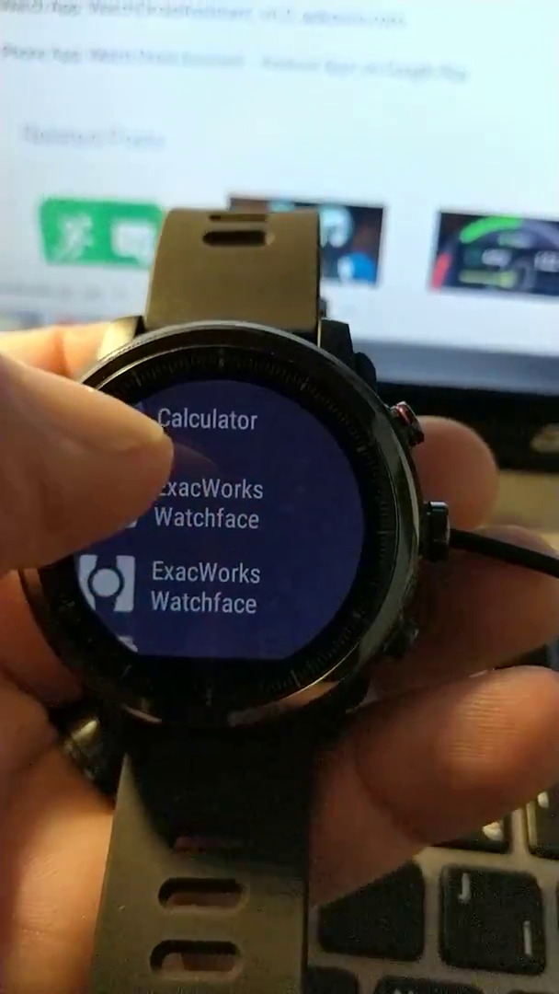
Scroll the Watch Droid Assistant menu past Send SMS, Uninstall apk, Find my phone to Information.
scroll(down, 3)
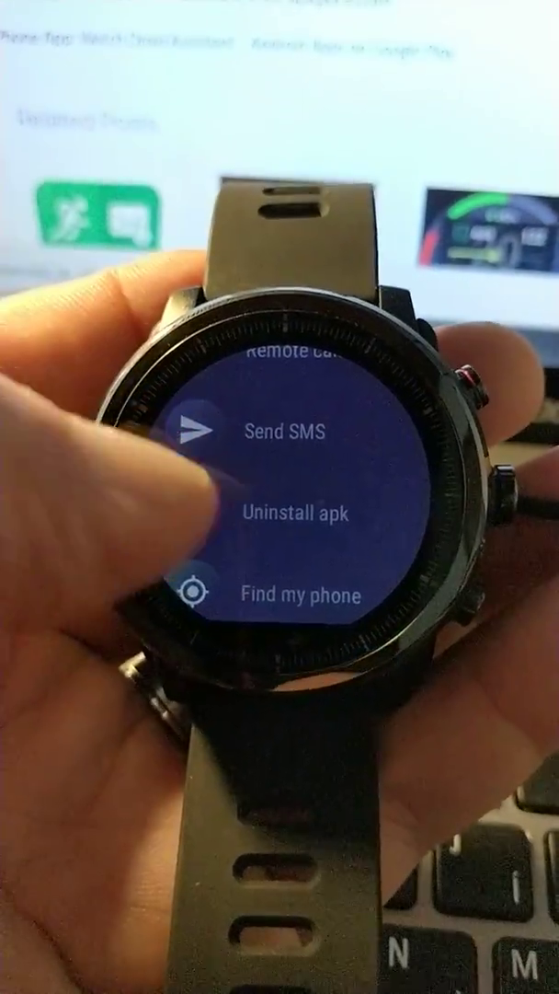
scroll(down, 3)
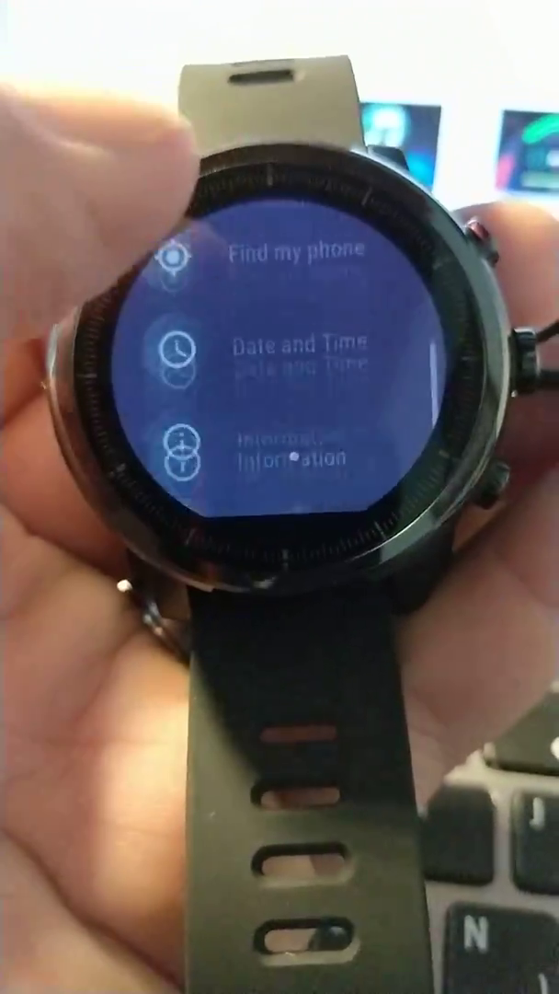
scroll(down, 3)
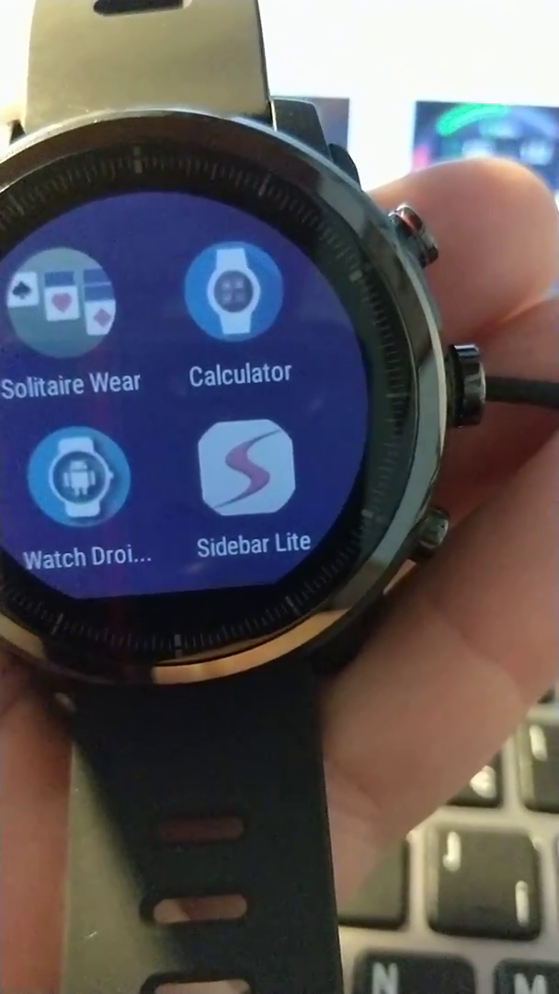
Scroll the app grid down and launch File Manager.
click(226, 298)
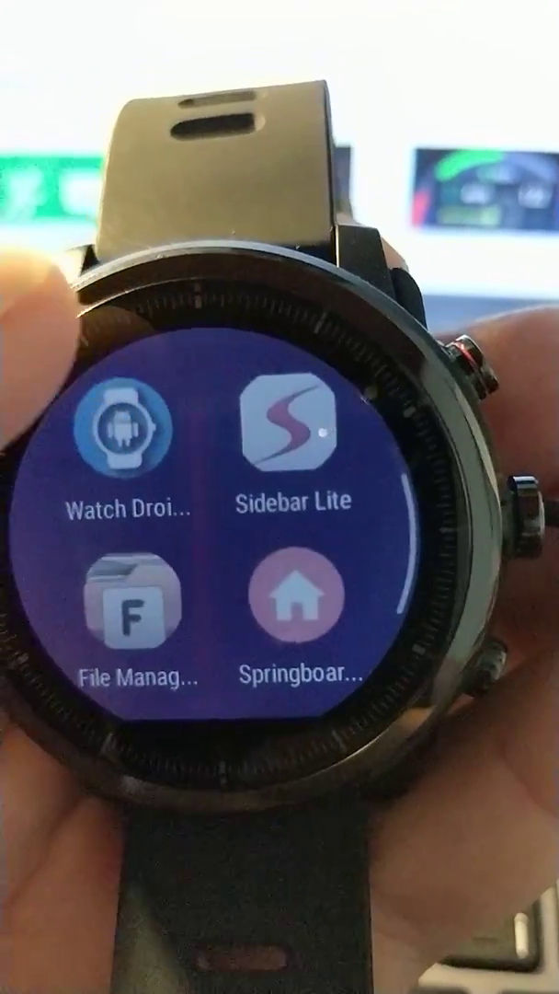
click(140, 598)
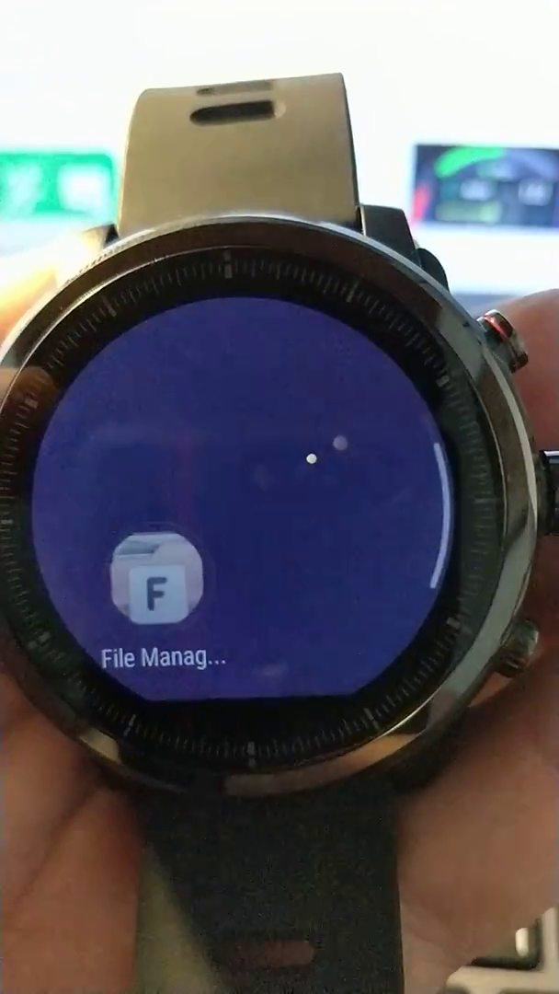
View File Manager's home screen with the Downloads and Images storage categories.
click(162, 591)
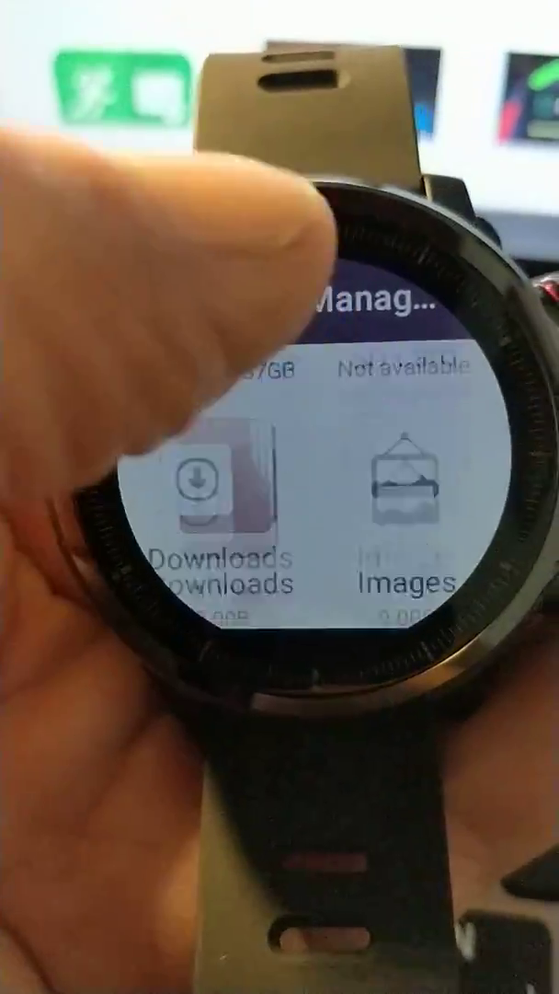
scroll(down, 3)
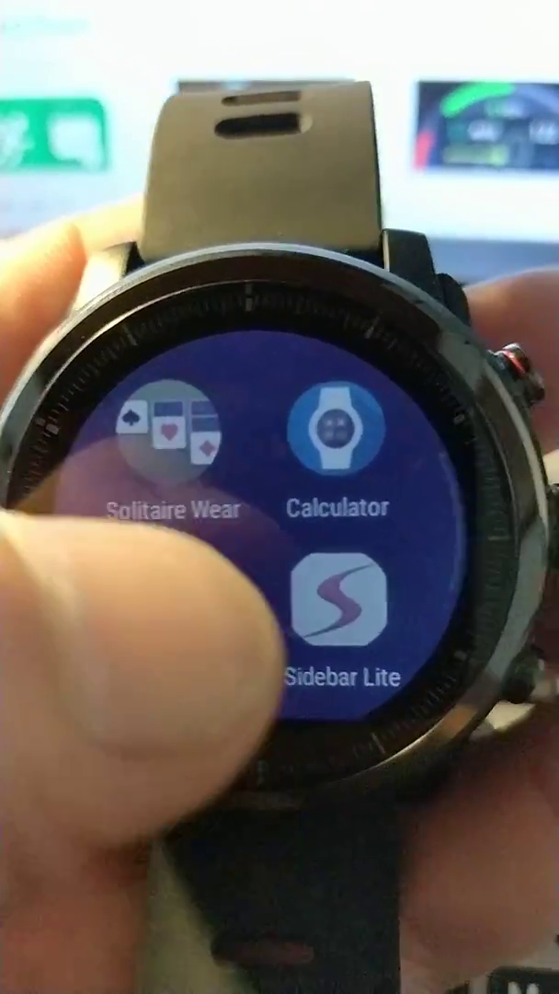
click(171, 442)
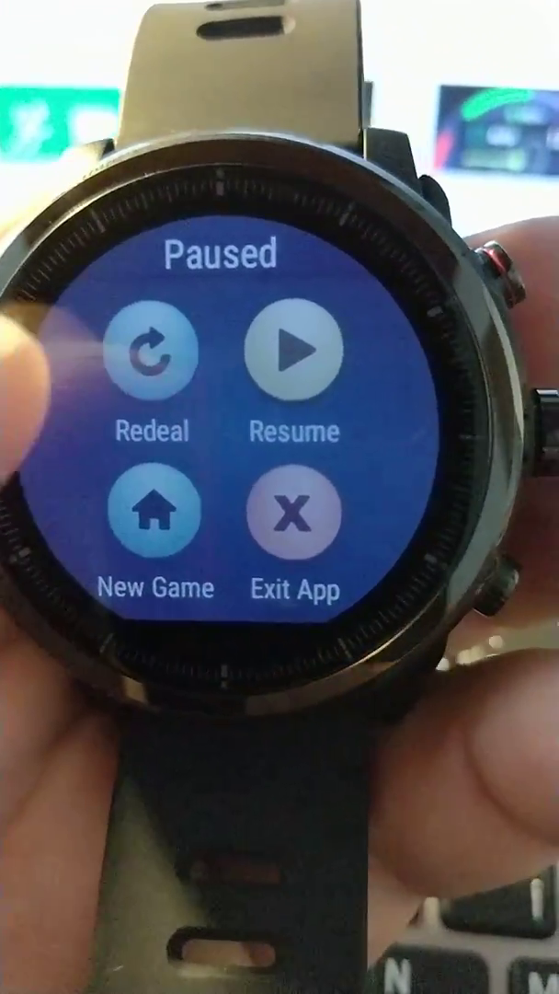
click(290, 353)
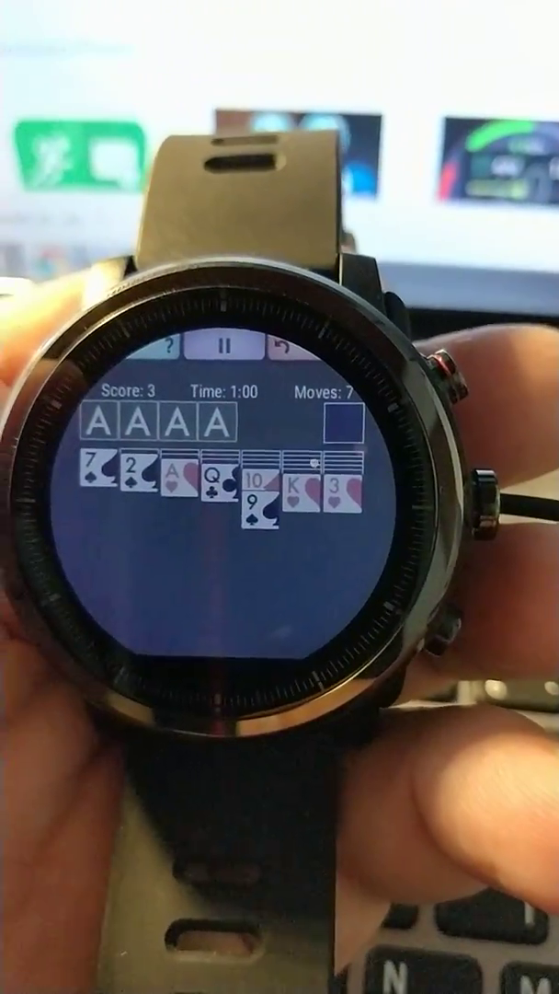
click(210, 353)
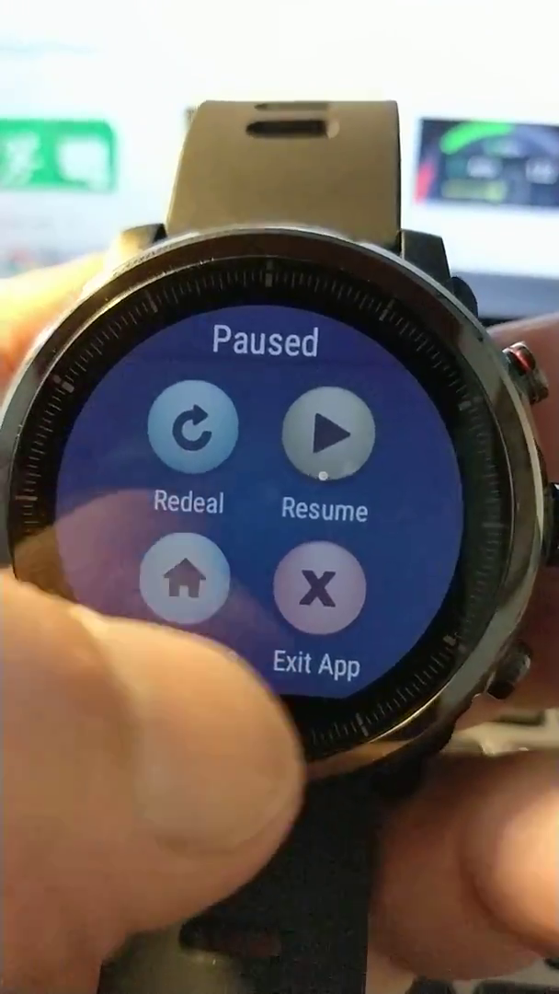
click(317, 587)
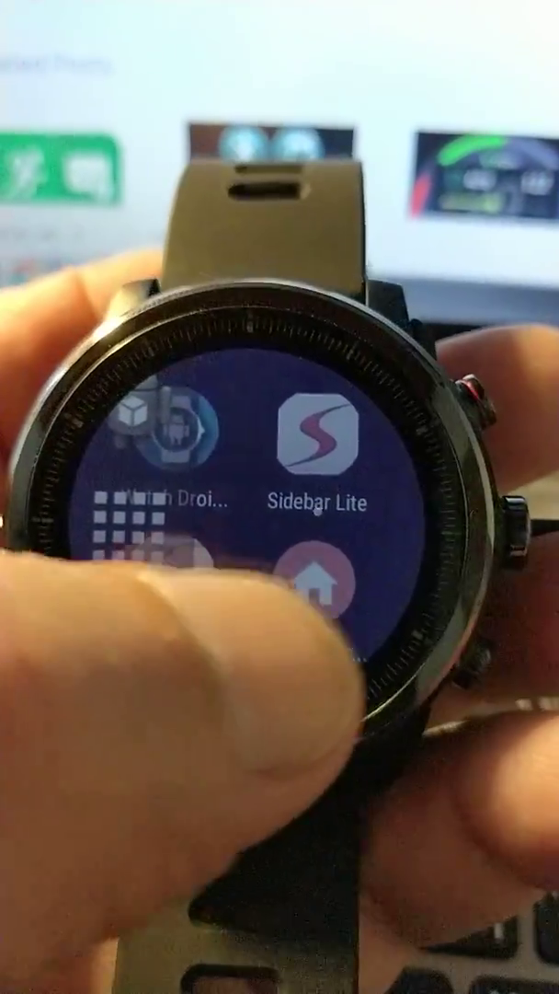
Scroll through the remaining launcher apps before moving to the Pace Top 100 faces page.
scroll(down, 3)
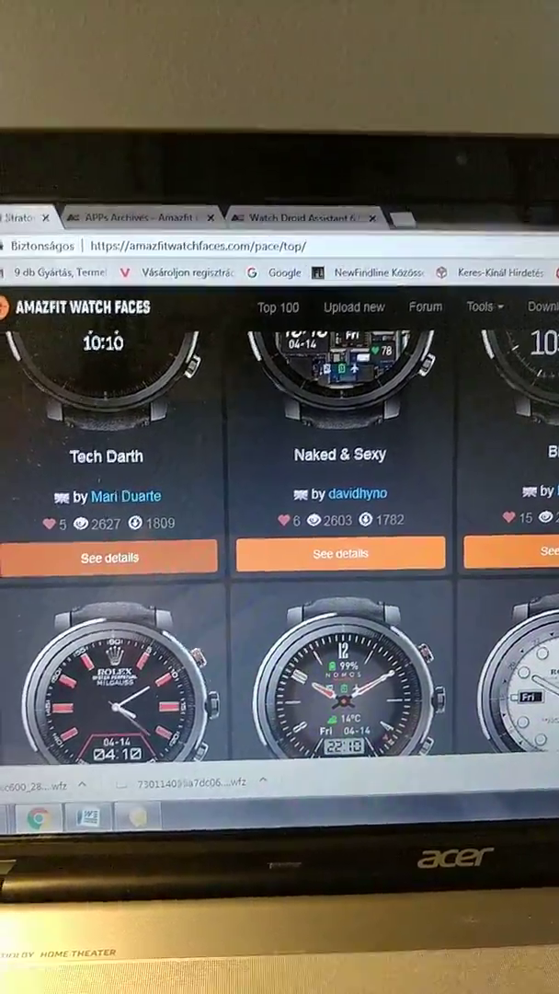
Scroll the Pace Top 100 list and go to the Black1 face's details page.
scroll(down, 3)
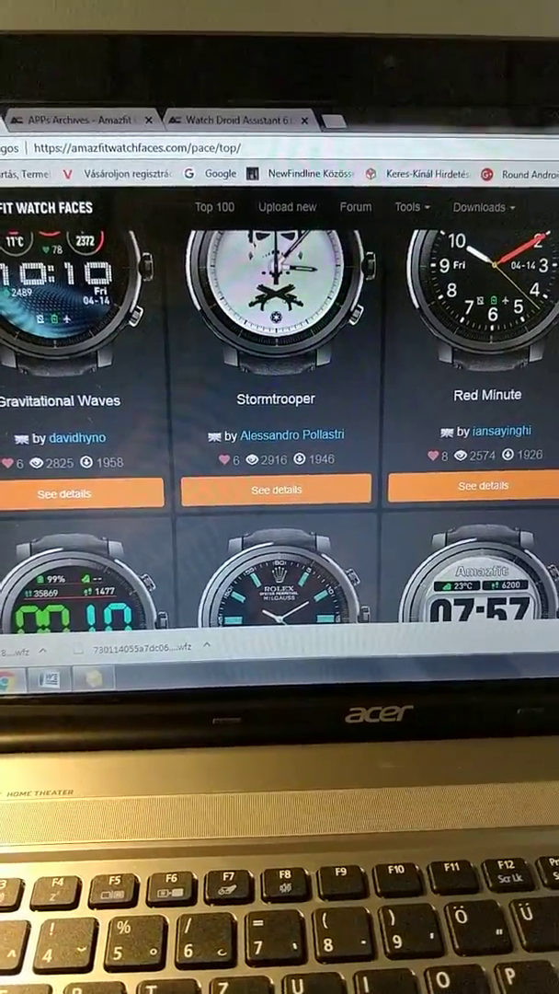
scroll(down, 3)
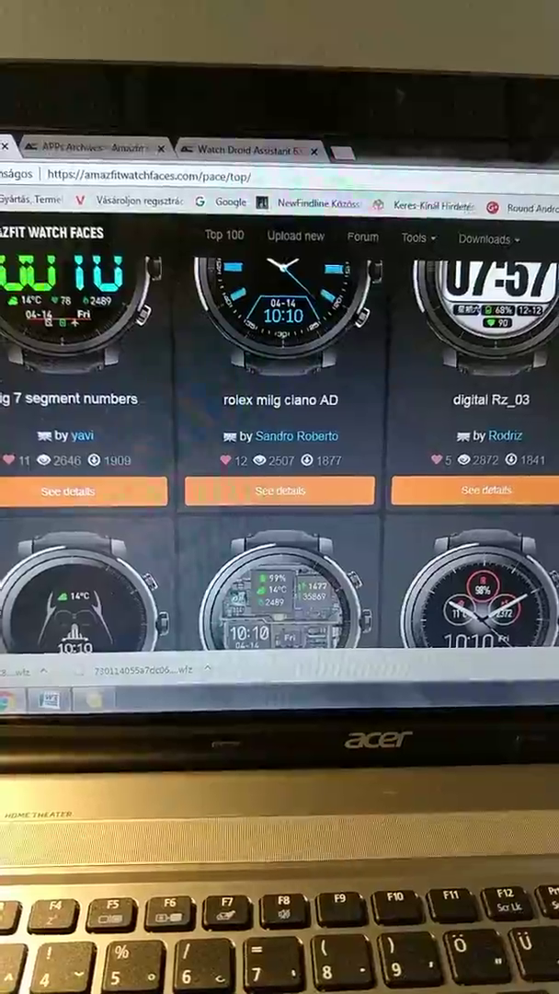
scroll(down, 3)
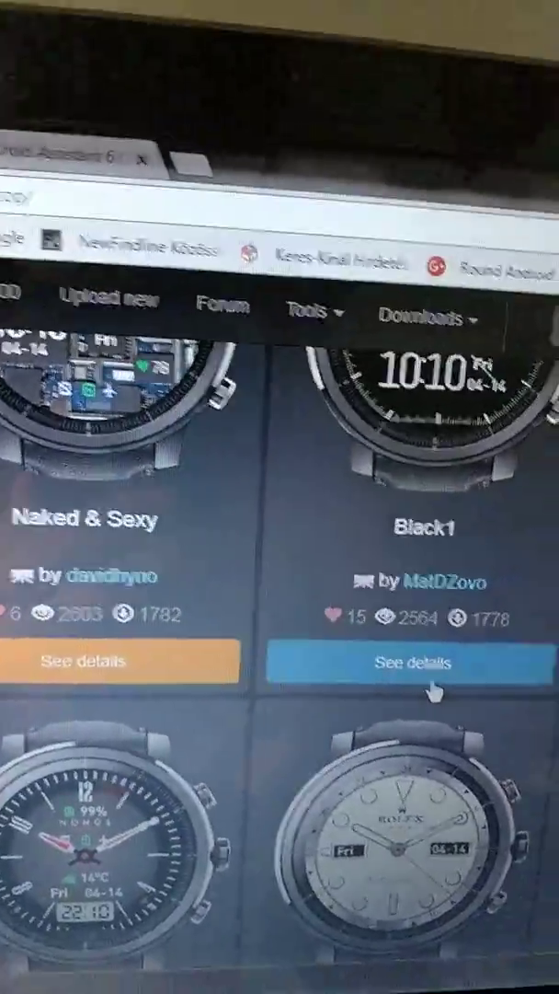
click(412, 663)
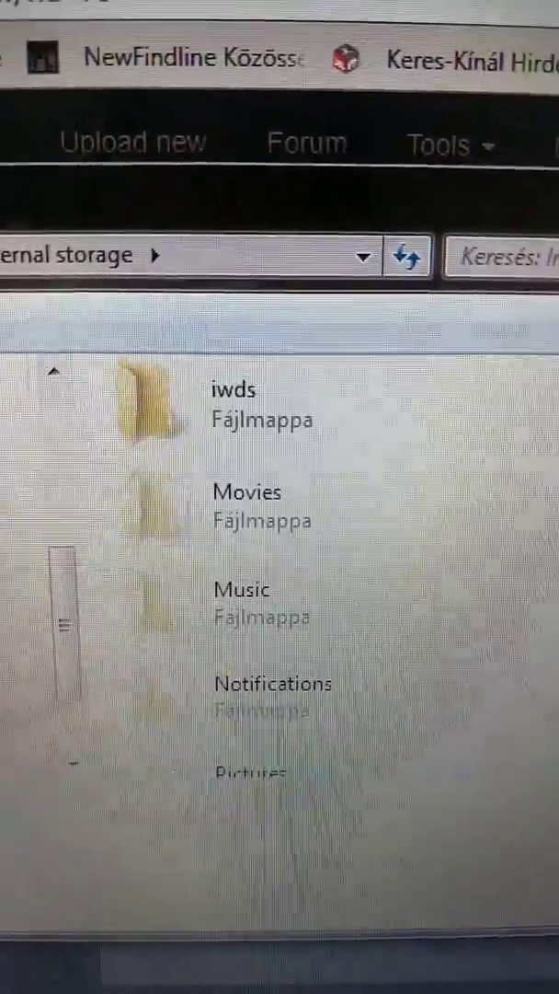
Scroll the Amazfit Stratos internal storage and enter the WatchFace folder of WFZ files.
scroll(down, 3)
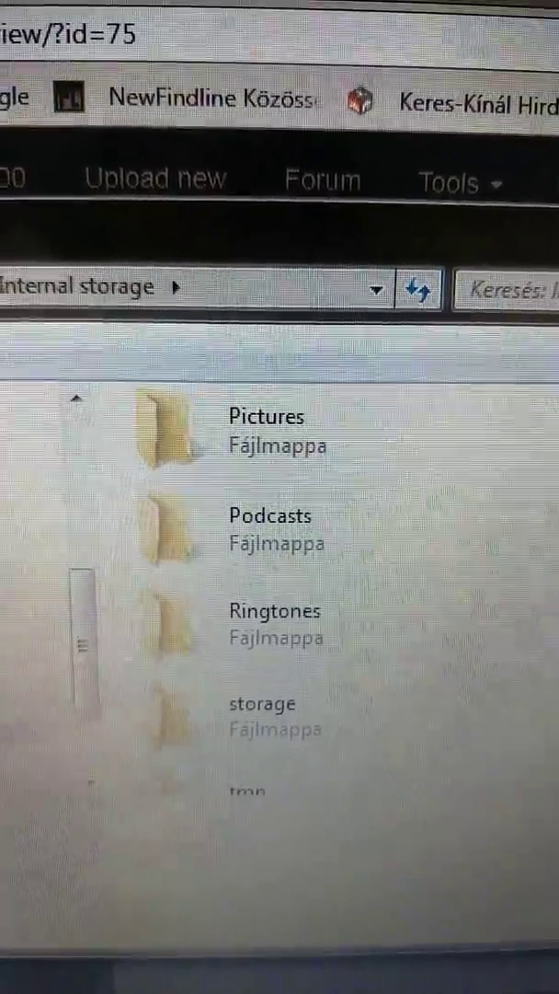
scroll(down, 3)
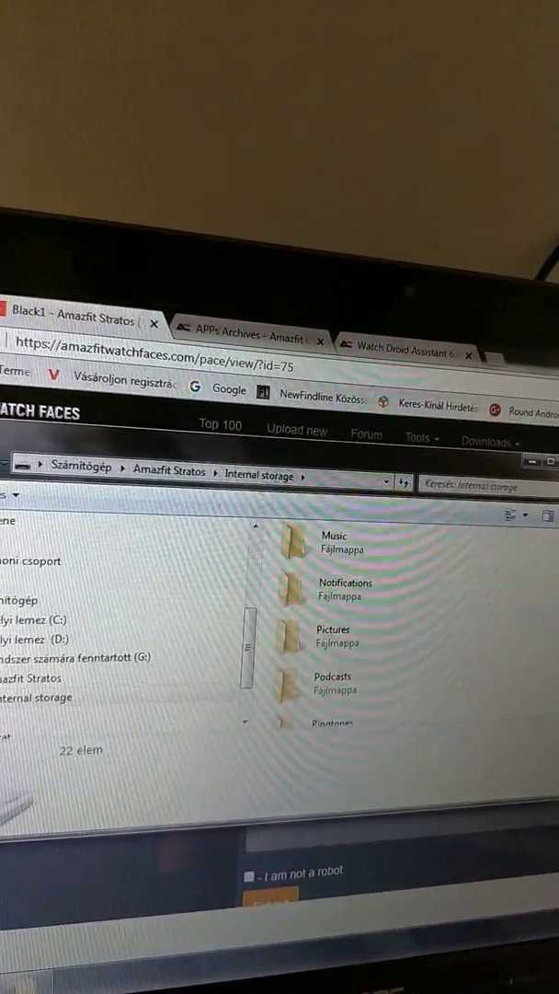
scroll(down, 3)
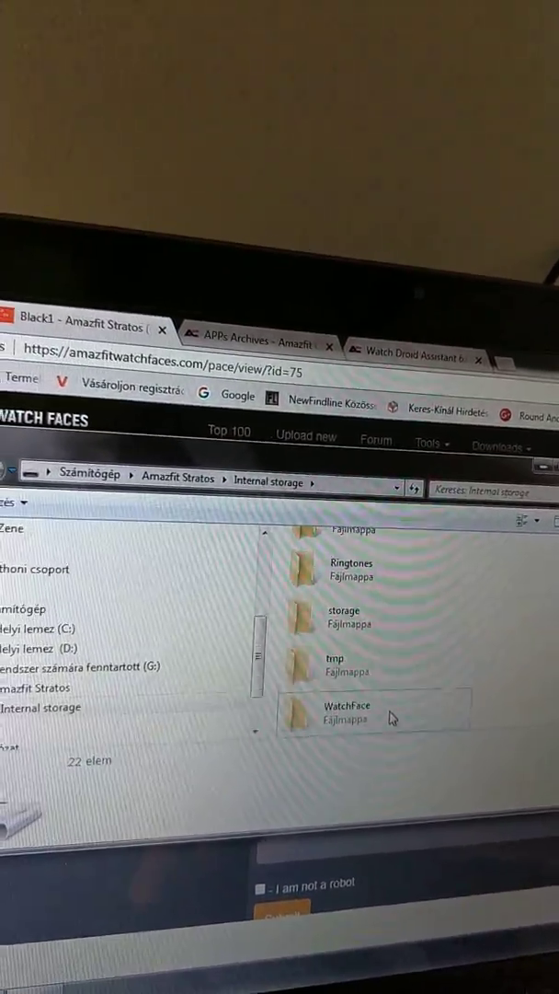
double_click(346, 709)
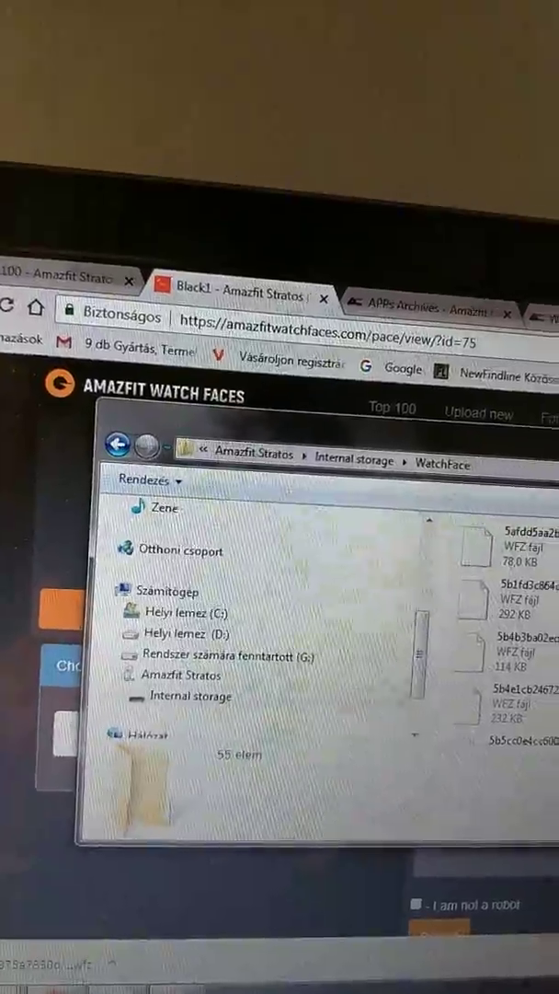